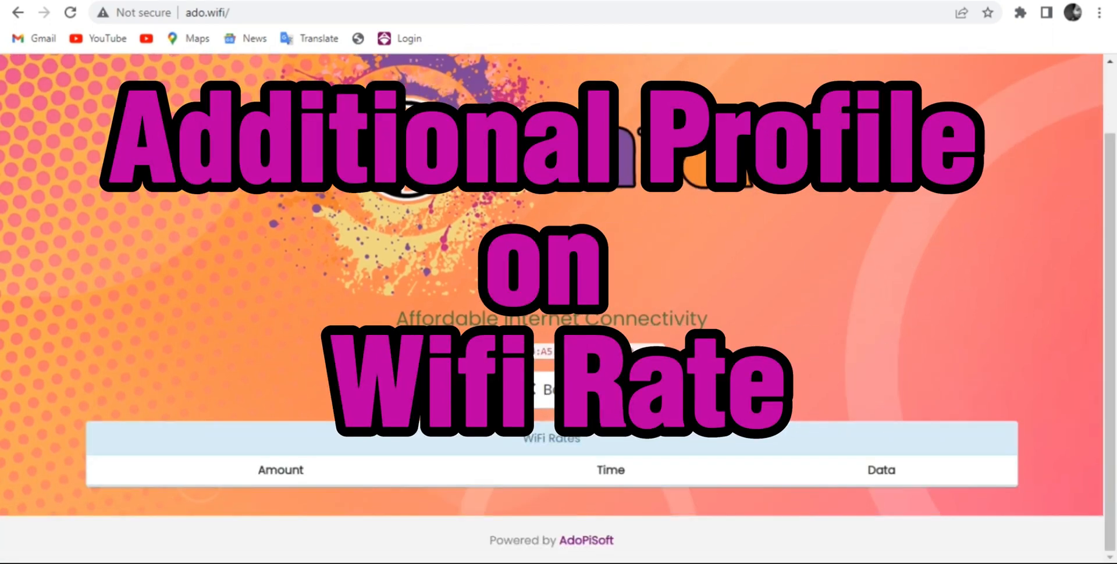
Review the portal's rate table, expand the Wifi Rates Profile list, and go to the admin dashboard
scroll(down, 3)
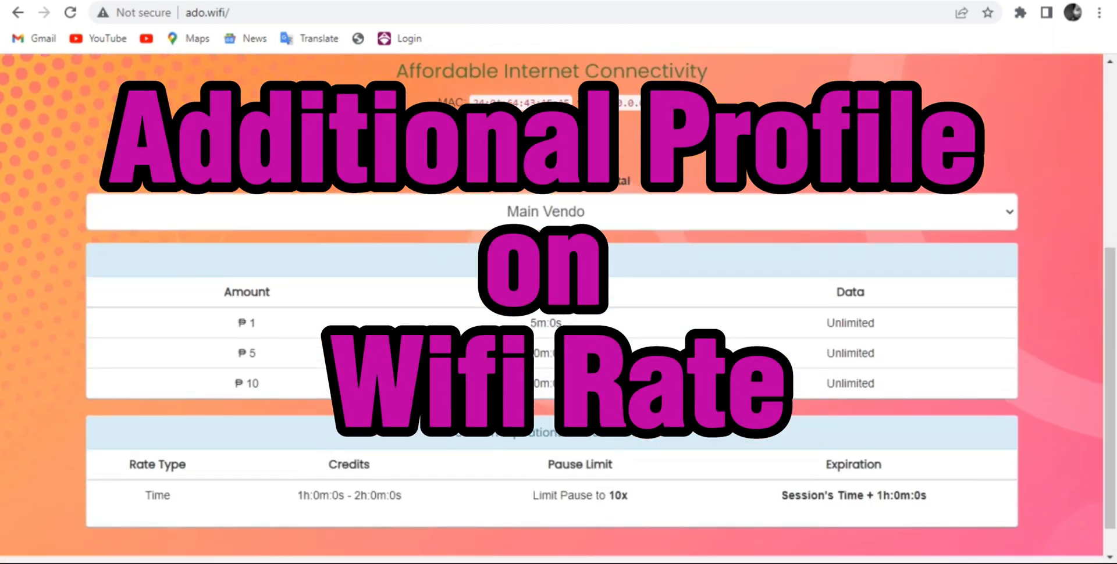
mouse_move(400, 272)
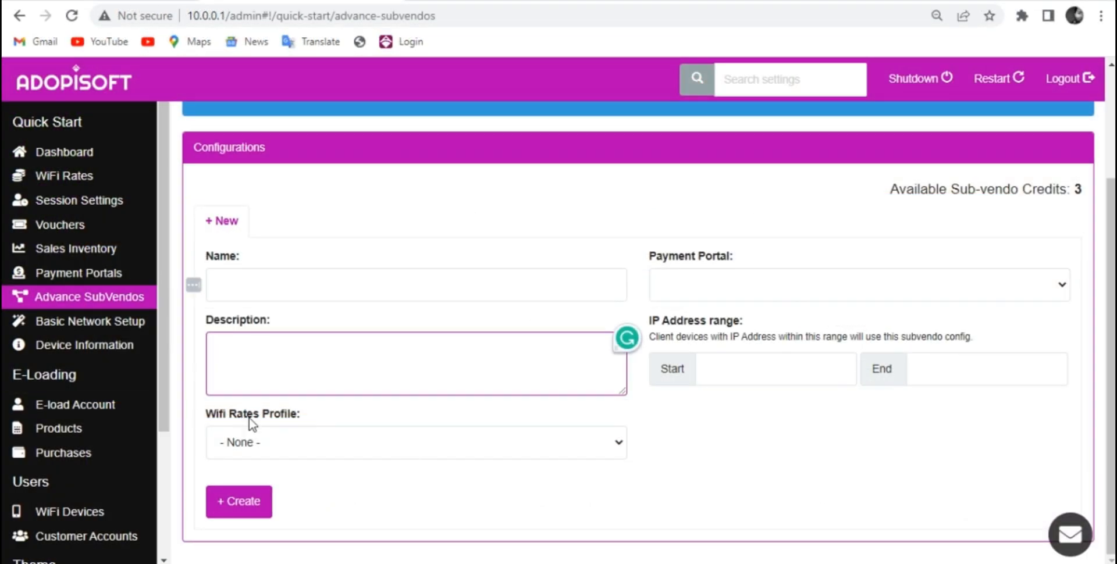
click(415, 443)
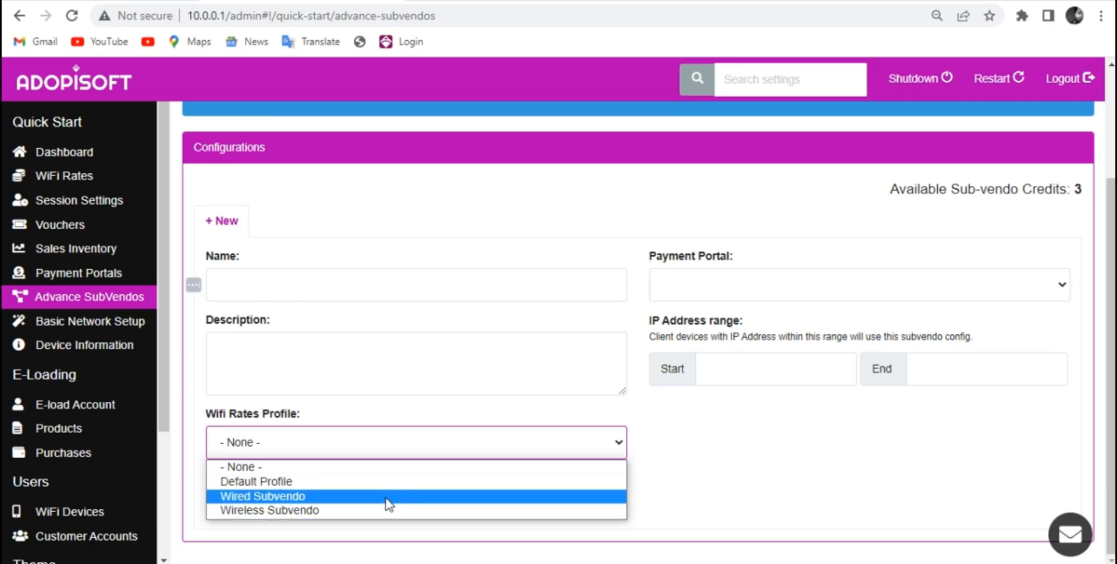
click(62, 152)
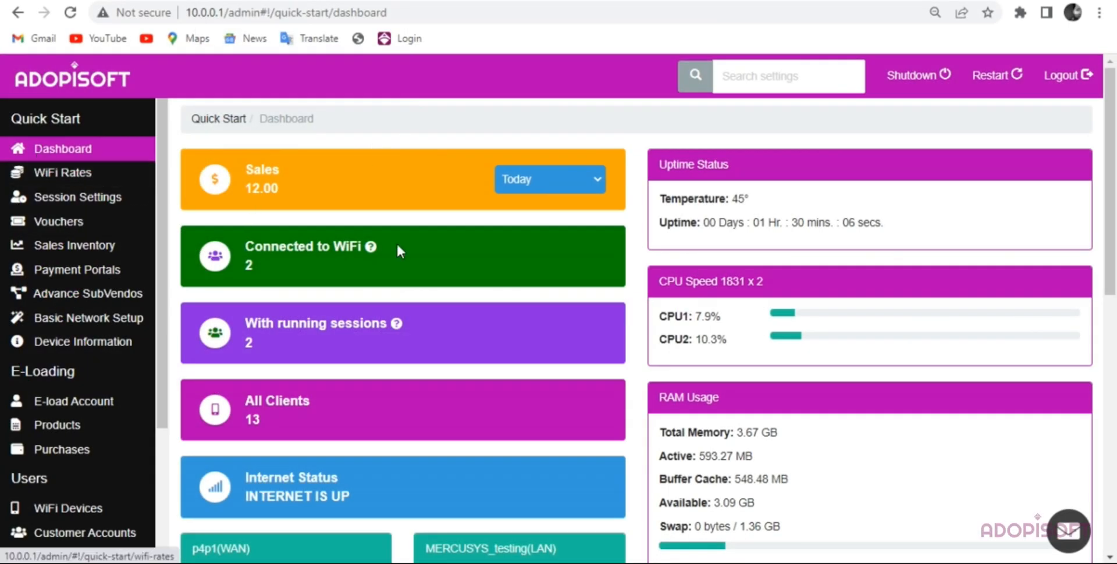
Show the Default Profile's time rates of ₱1, ₱5 and ₱10 on the WiFi Rates page
click(59, 173)
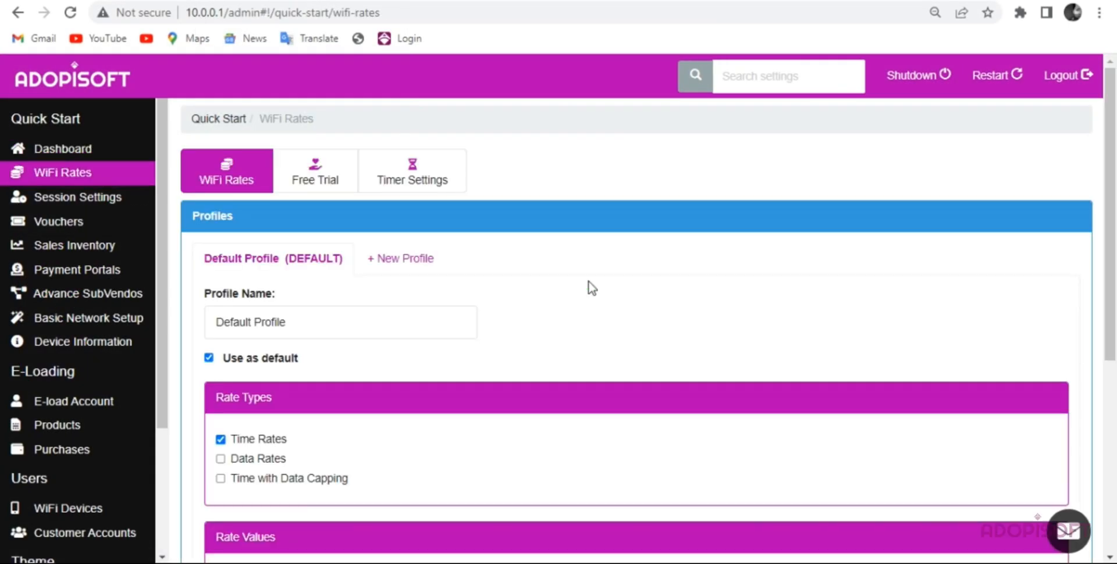
scroll(down, 3)
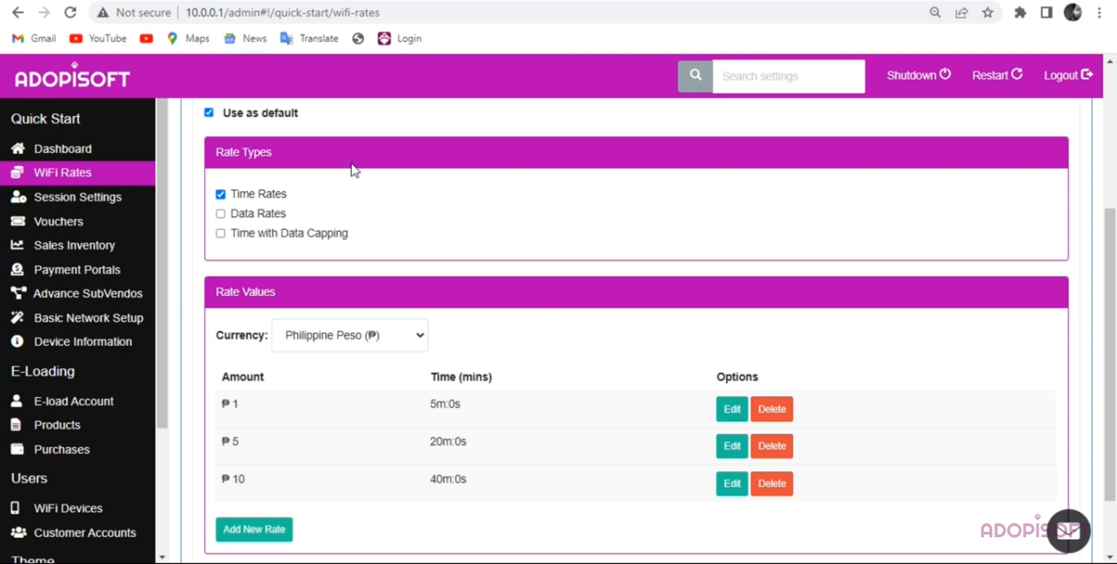
mouse_move(279, 279)
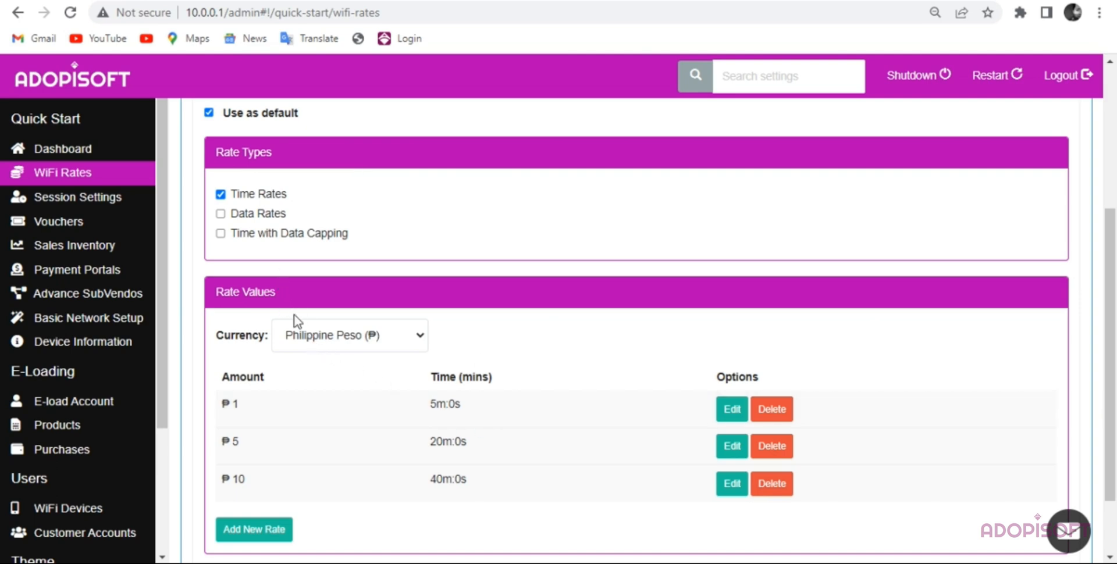
mouse_move(359, 298)
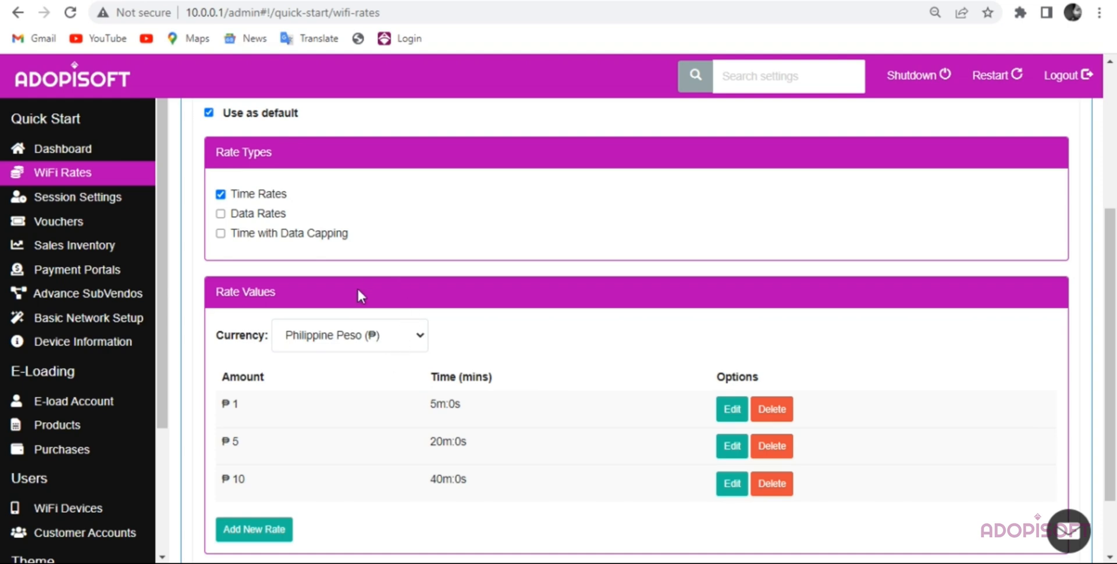
mouse_move(372, 323)
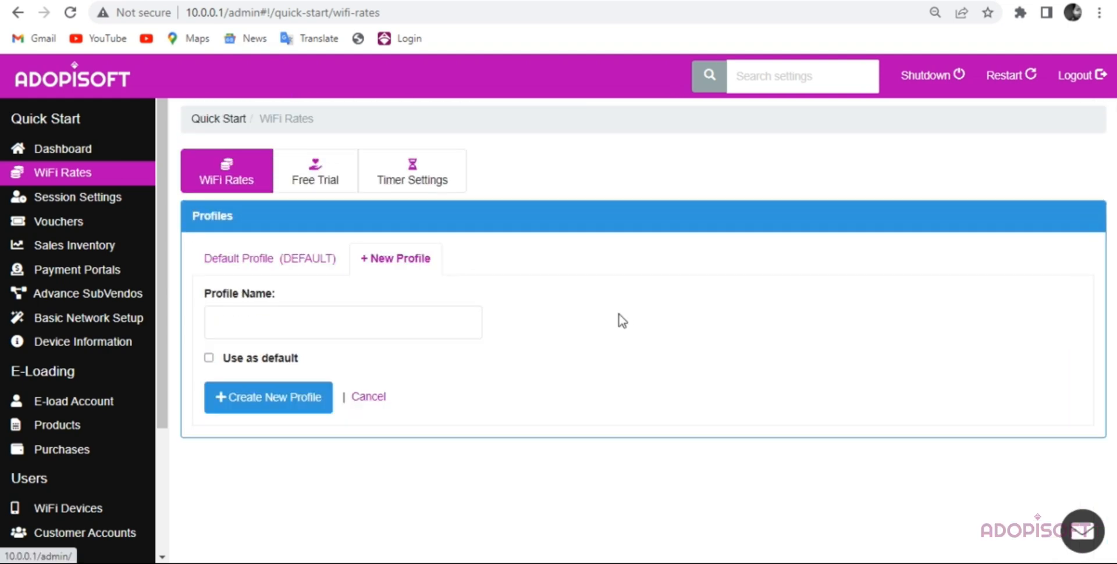
Check the connected sub-vendo aliases Wired Subvendo and Wireless Subvendo in Payment Portals, then return to WiFi Rates
click(342, 323)
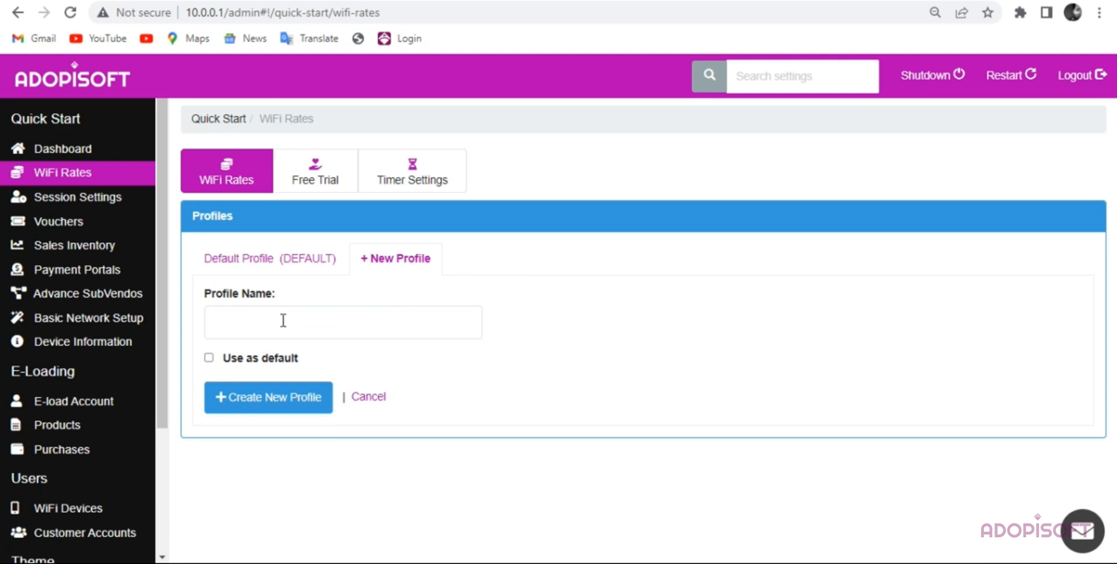
click(77, 270)
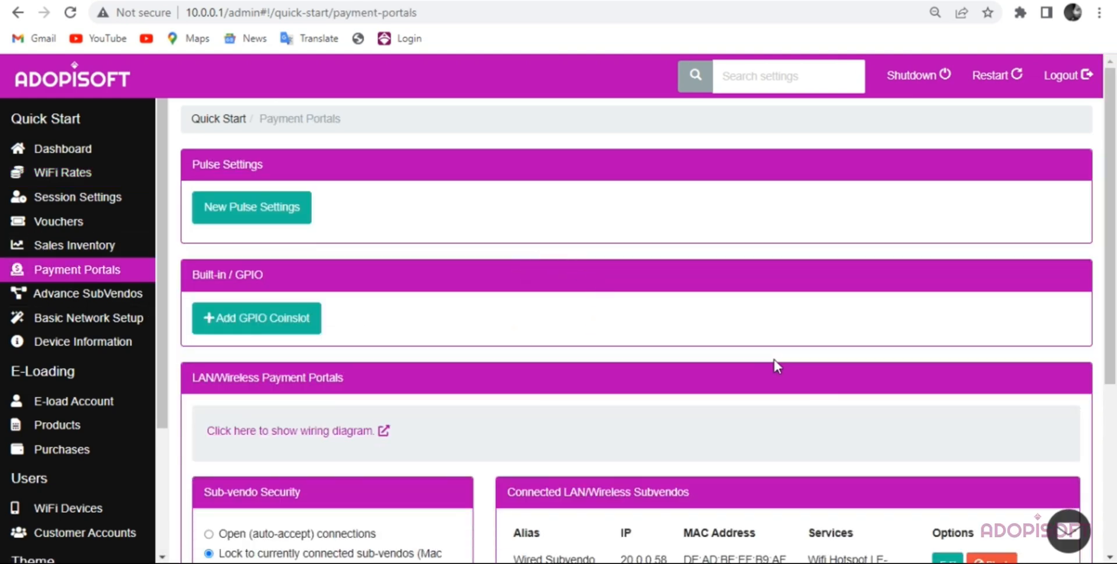
scroll(down, 3)
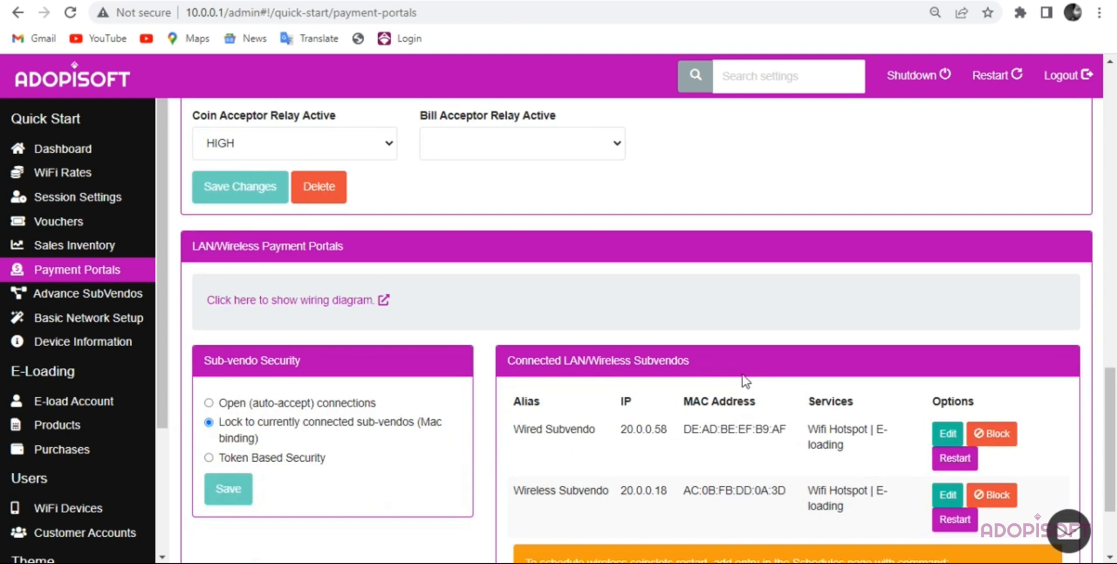
scroll(down, 3)
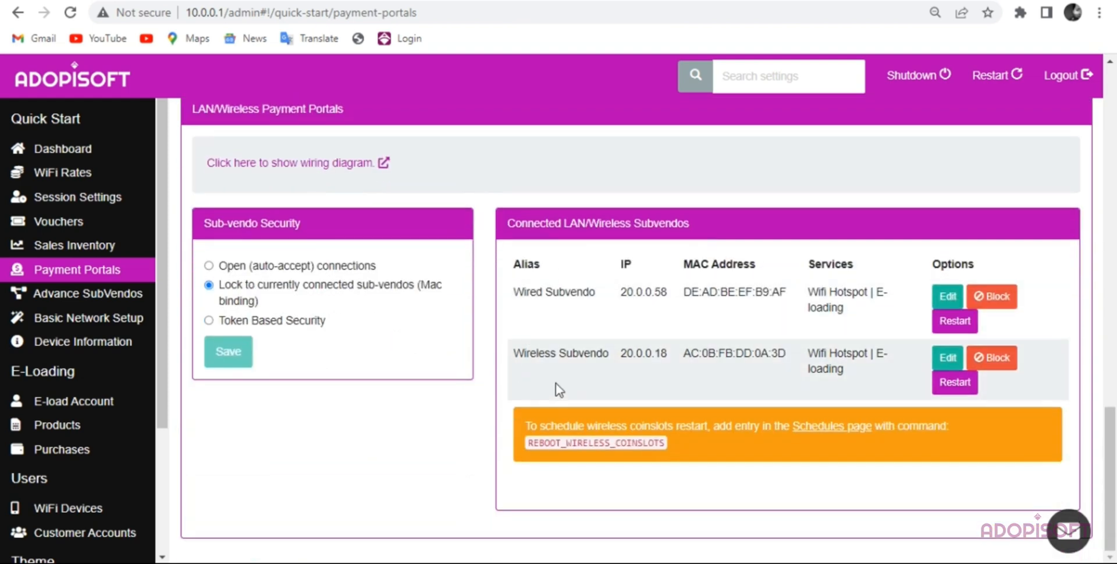
mouse_move(610, 327)
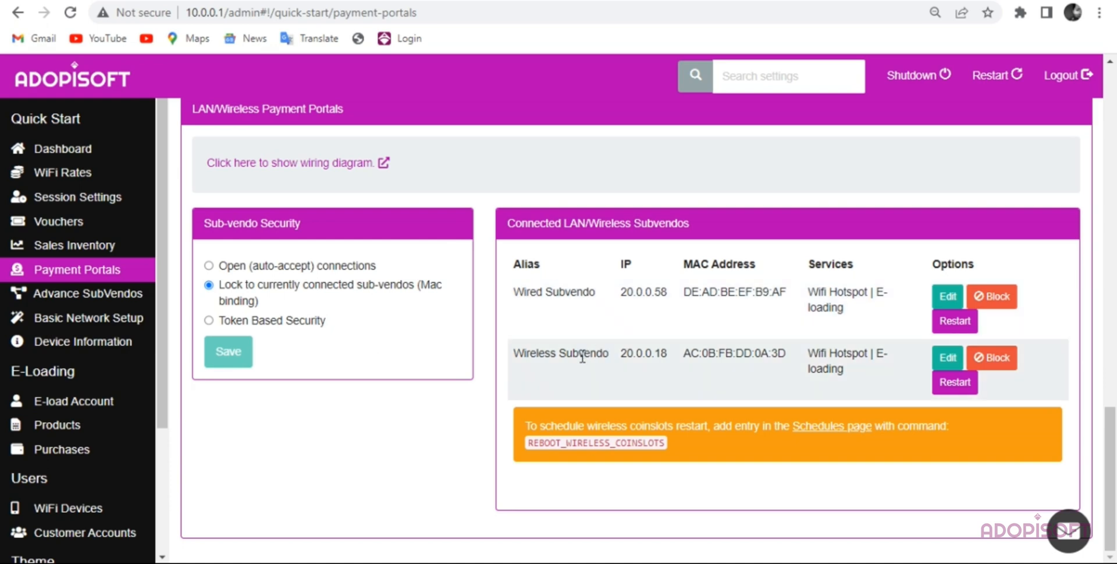
click(63, 172)
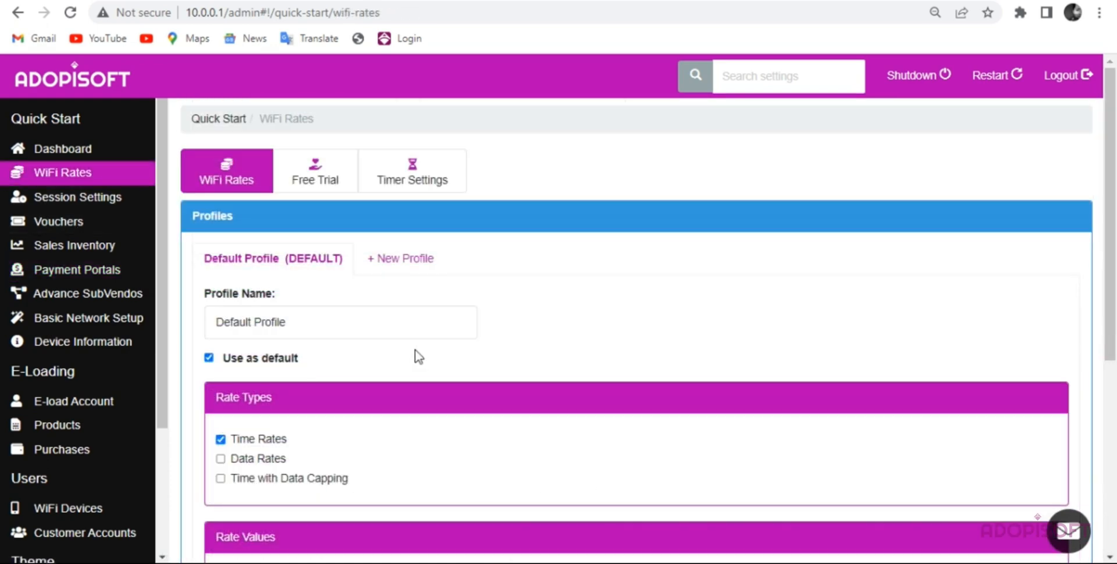
Create a rate profile named Wired Subvendo starting with ₱1, ₱5 and ₱10 time rates
click(400, 258)
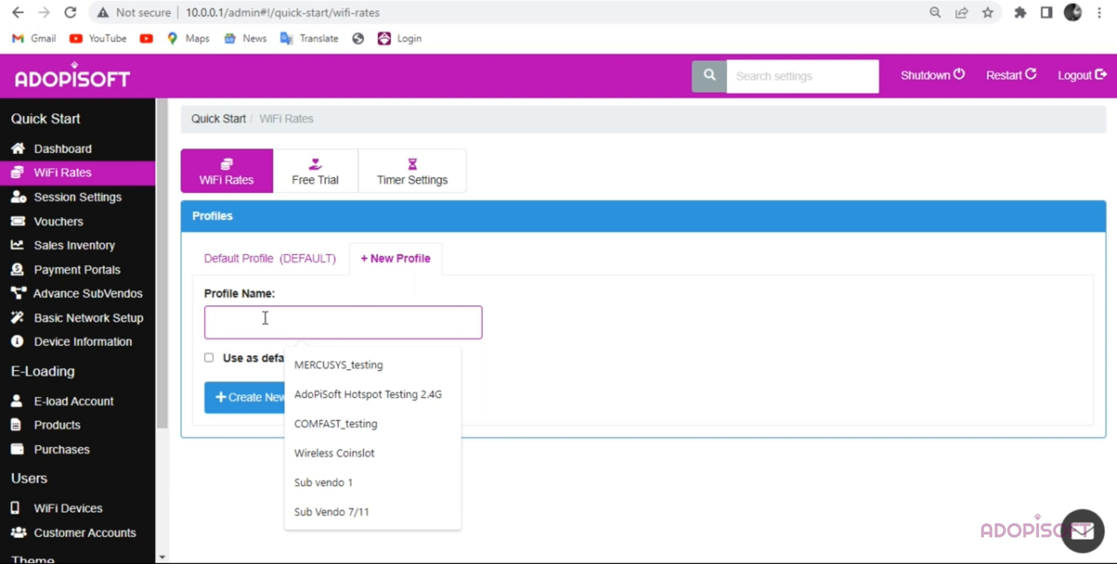
text(Wires)
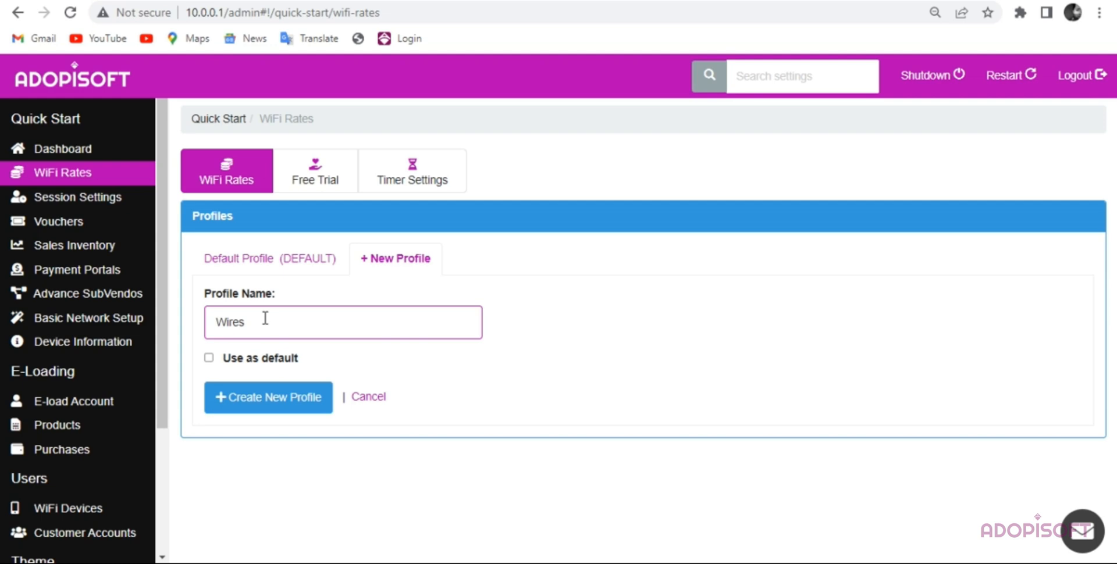
text(Wired Subvendo)
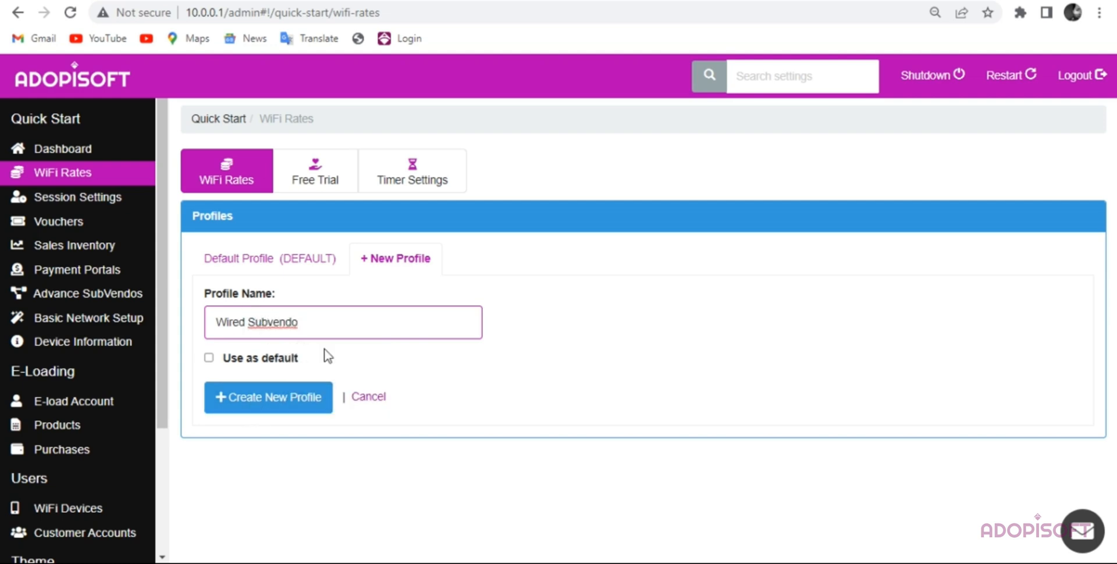
click(268, 397)
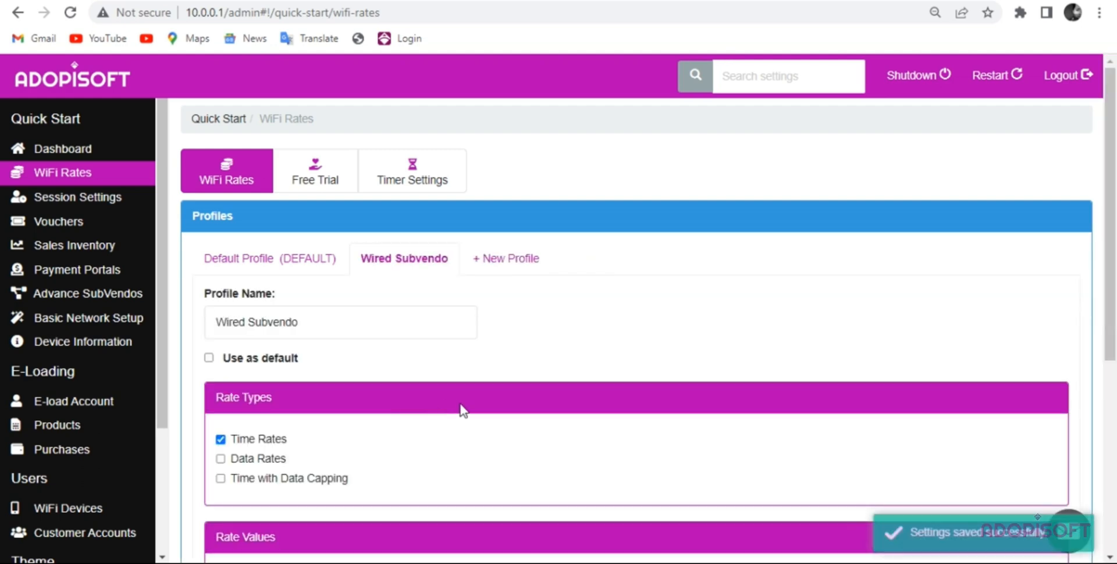
scroll(down, 3)
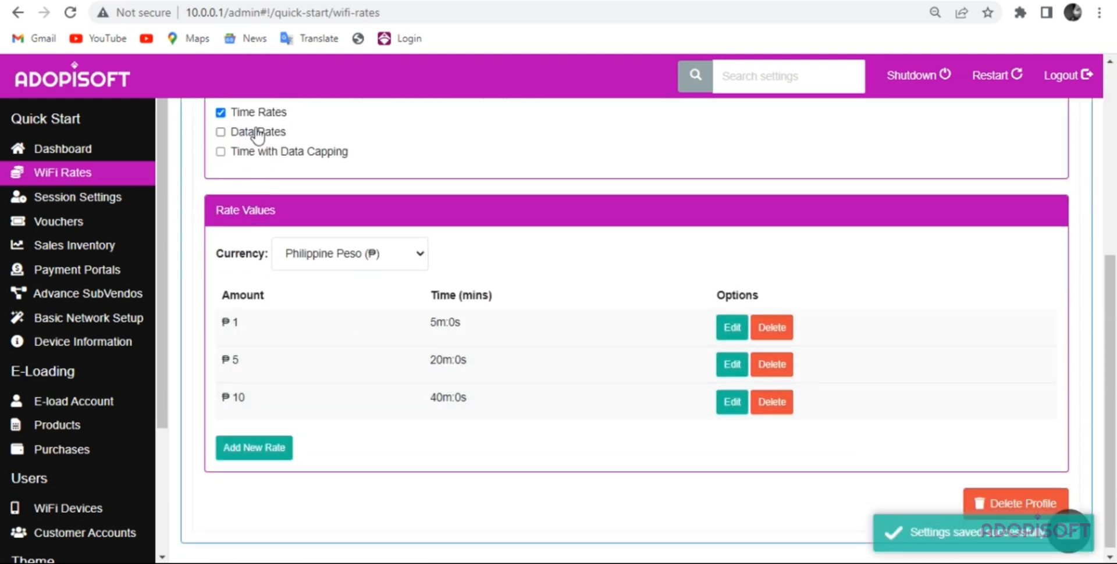
mouse_move(732, 328)
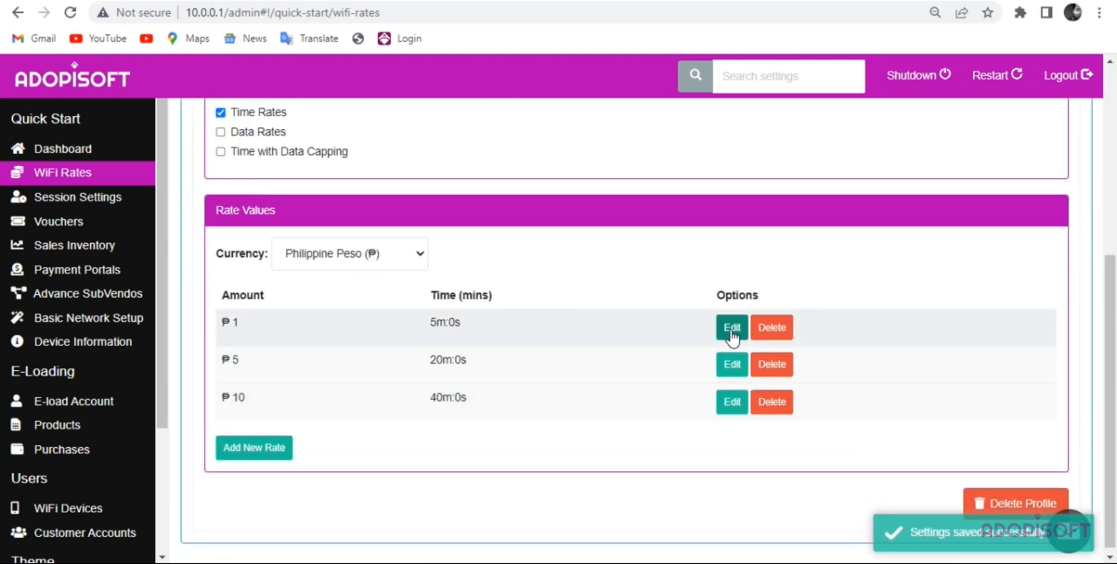
Set Wired Subvendo's rates to 30 minutes for ₱1, one hour for ₱5 and 180 minutes for ₱10
click(732, 327)
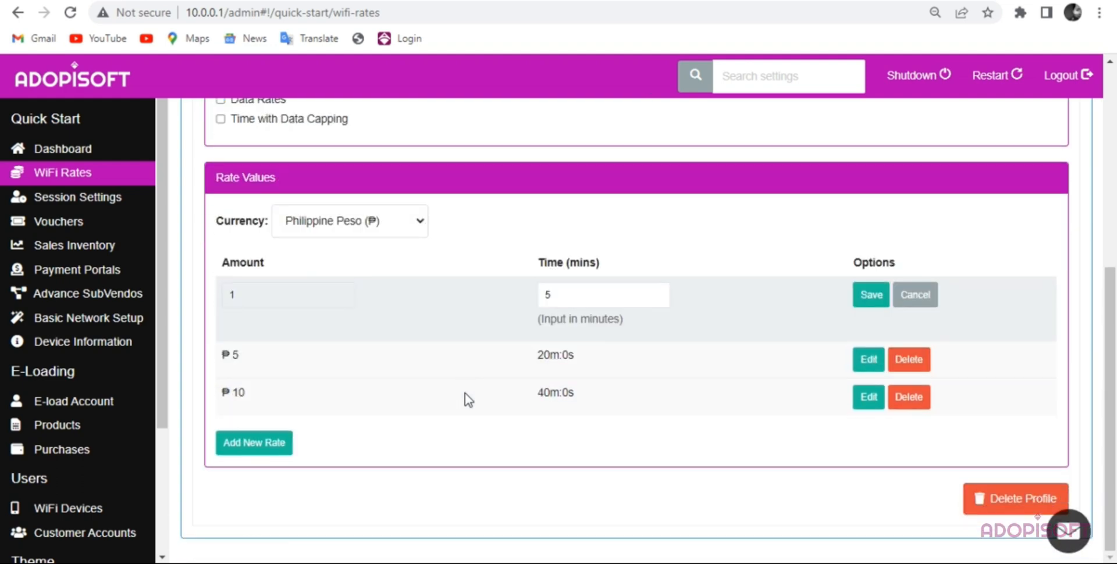
click(603, 295)
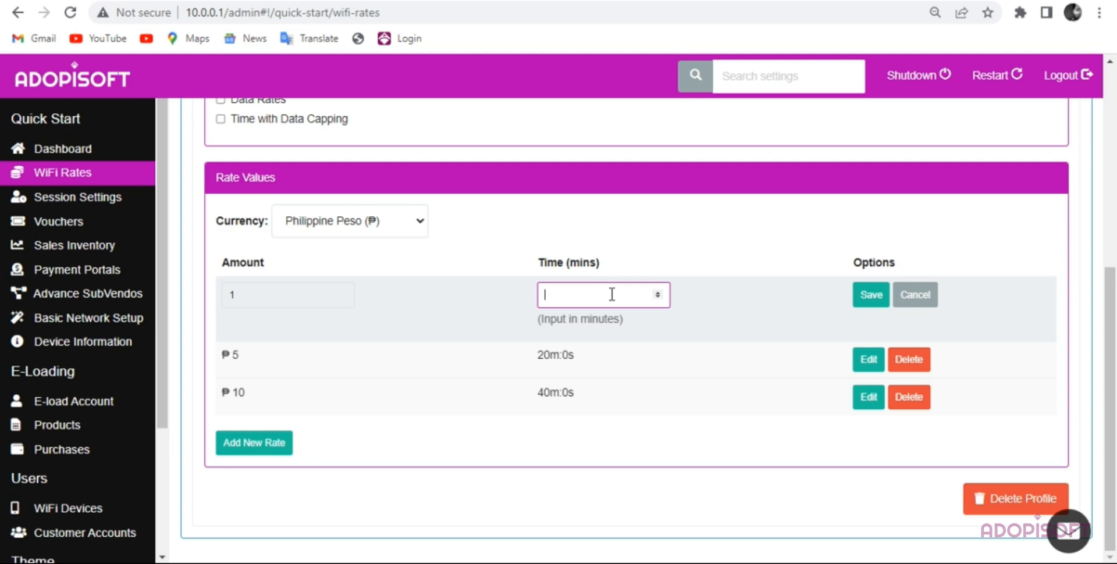
click(870, 294)
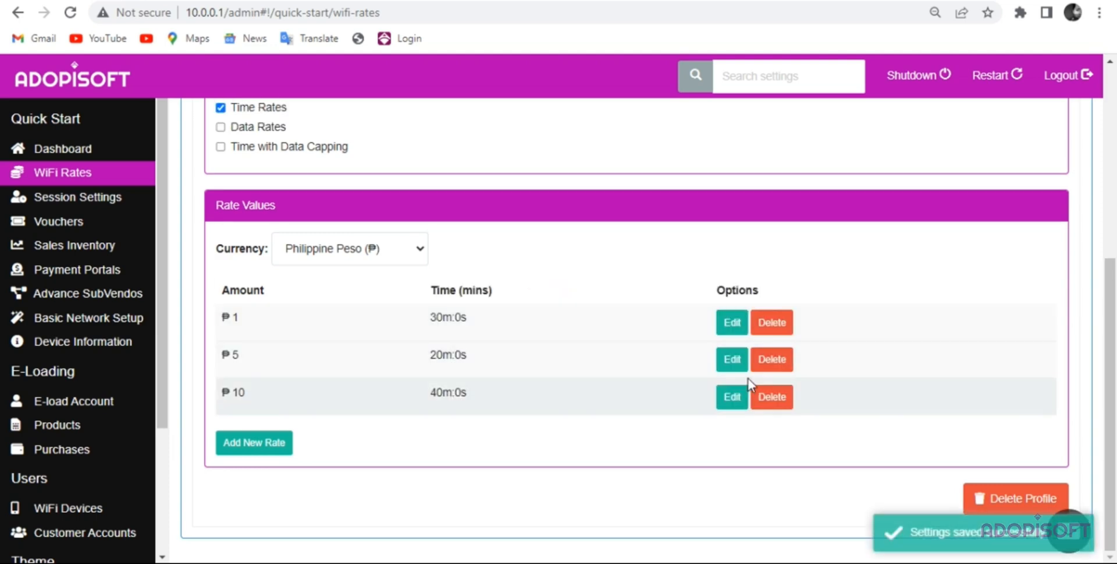
click(732, 360)
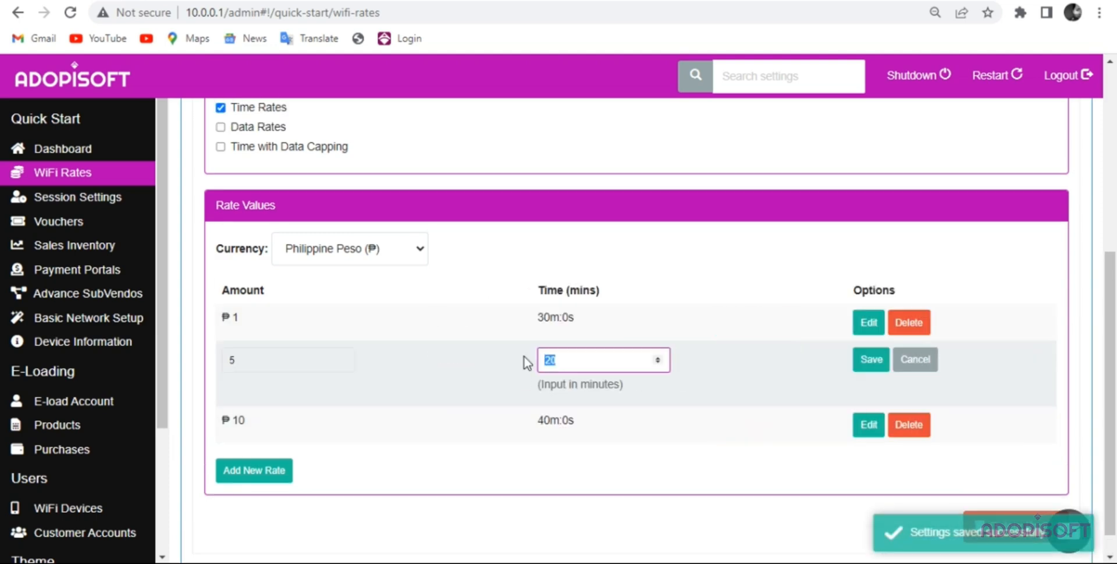
click(870, 360)
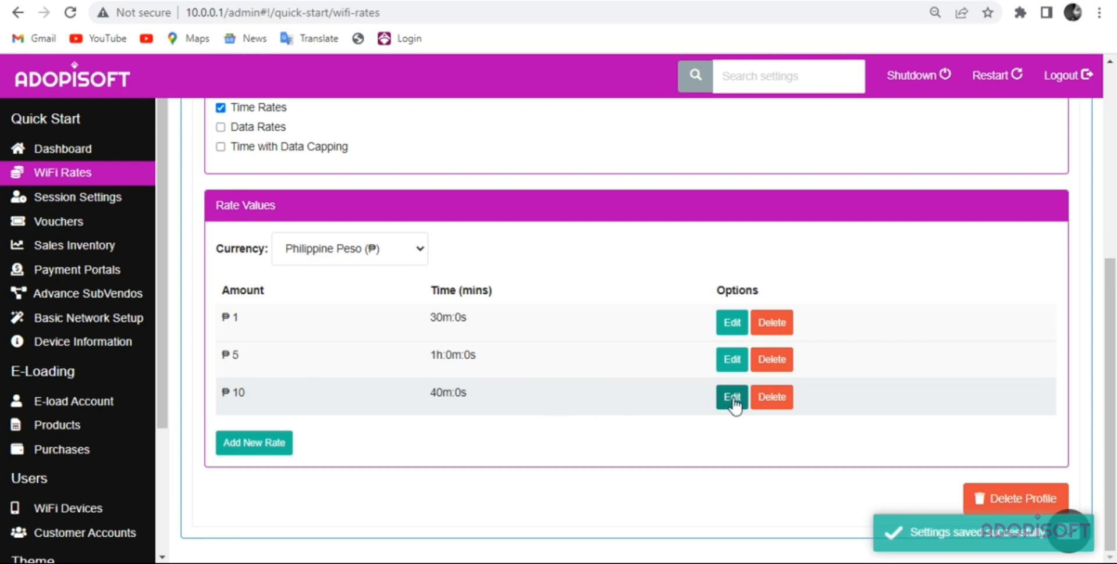
click(731, 396)
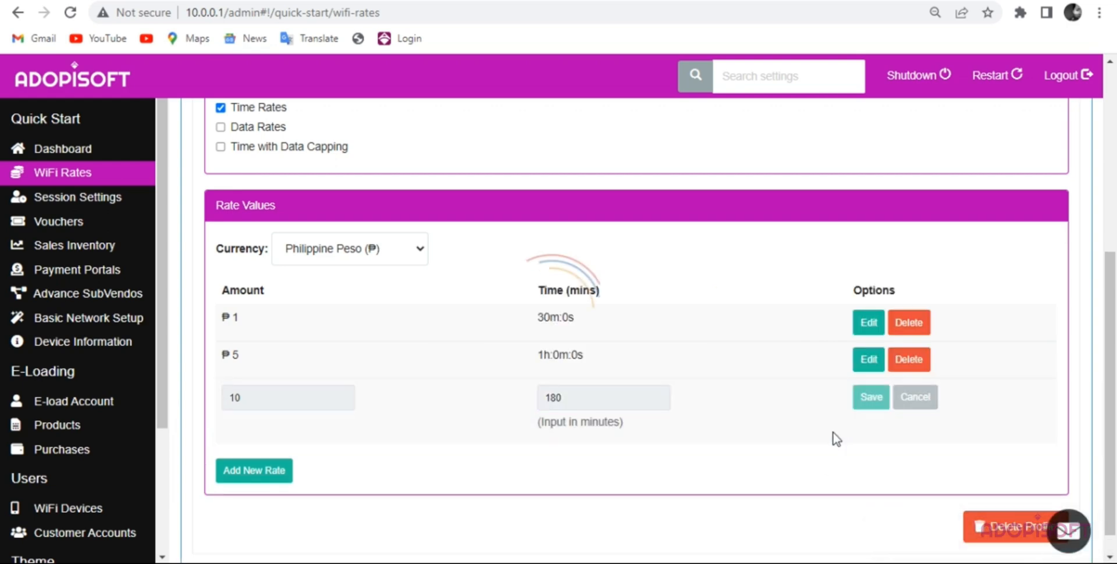
click(871, 397)
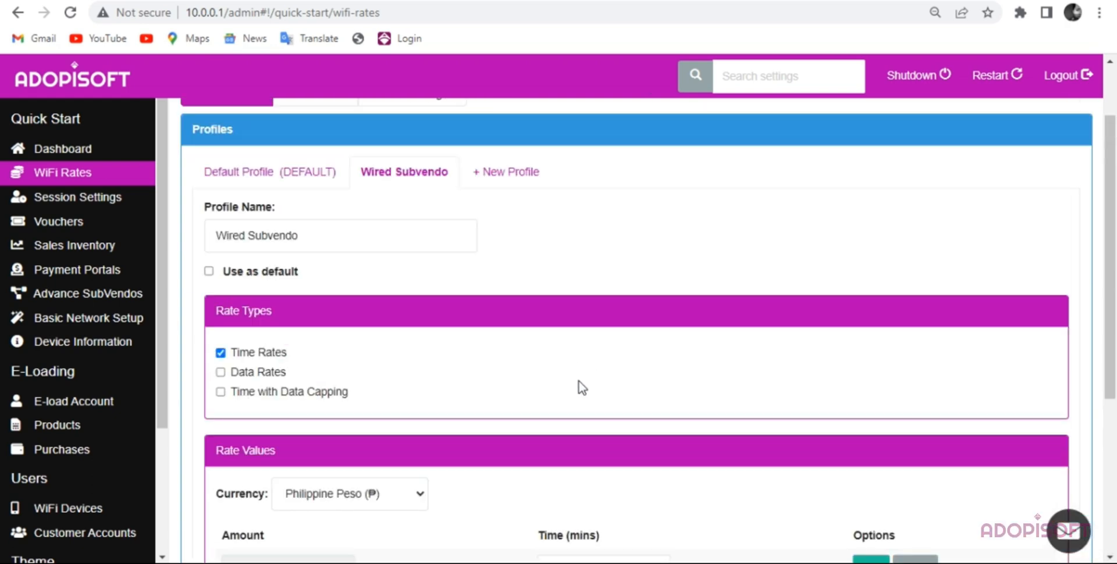
scroll(down, 3)
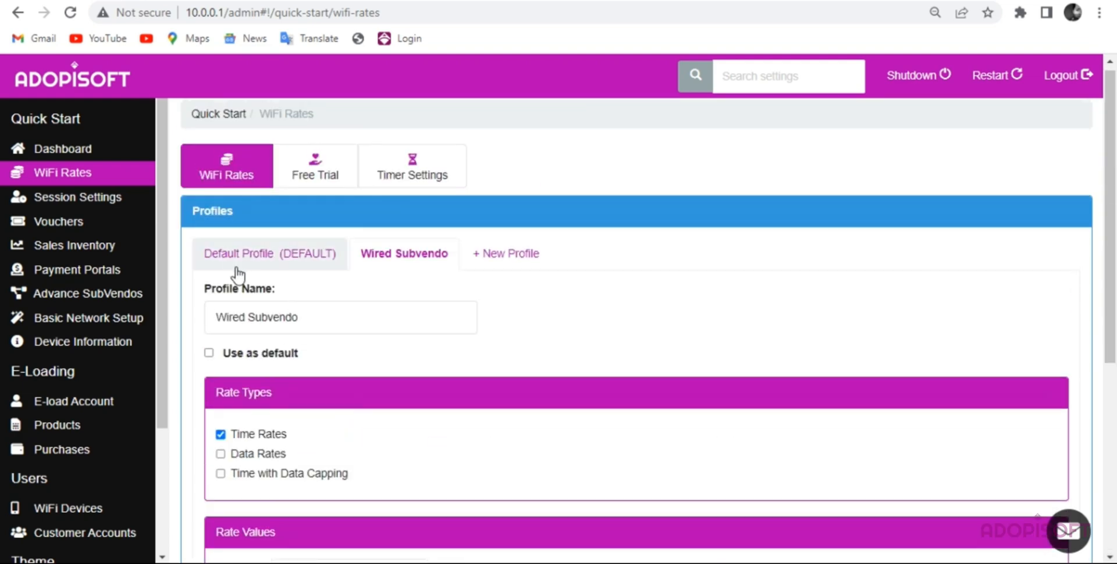
scroll(down, 3)
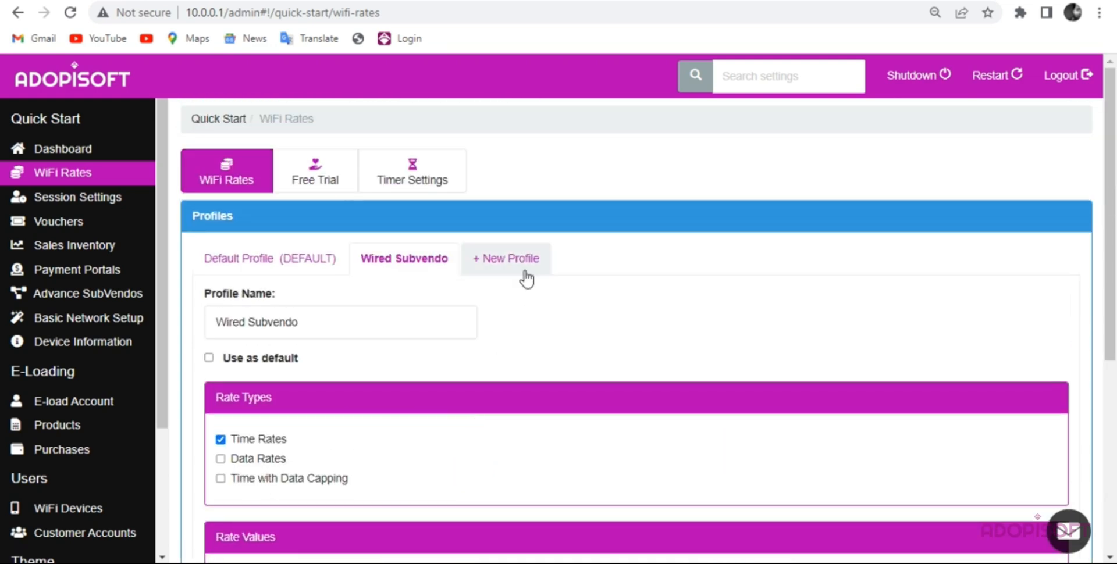
Create a second rate profile named Wireless Subvendo
click(505, 258)
text(Wireless Su)
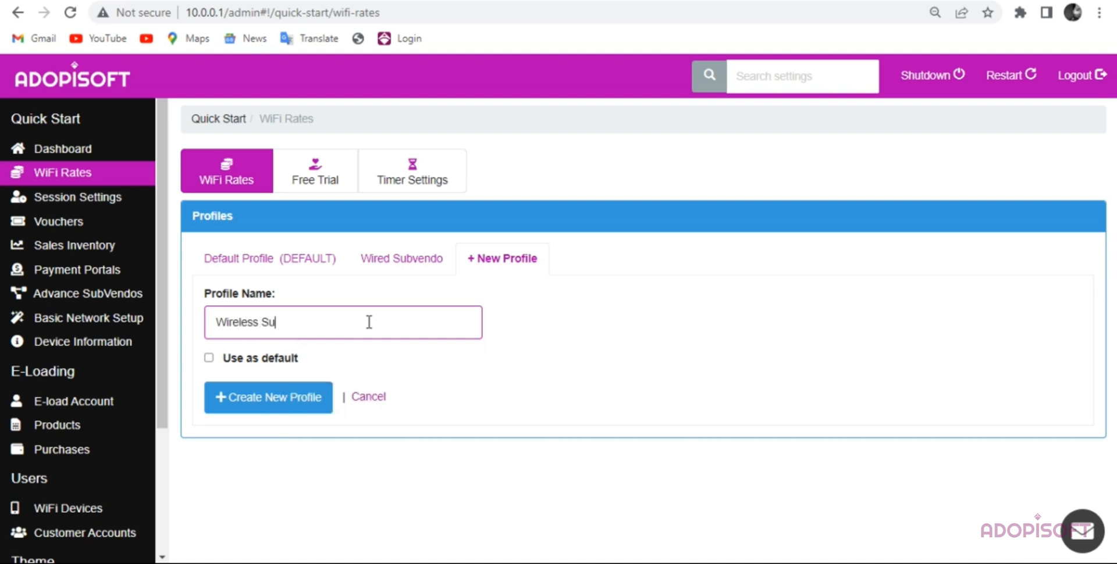
click(268, 396)
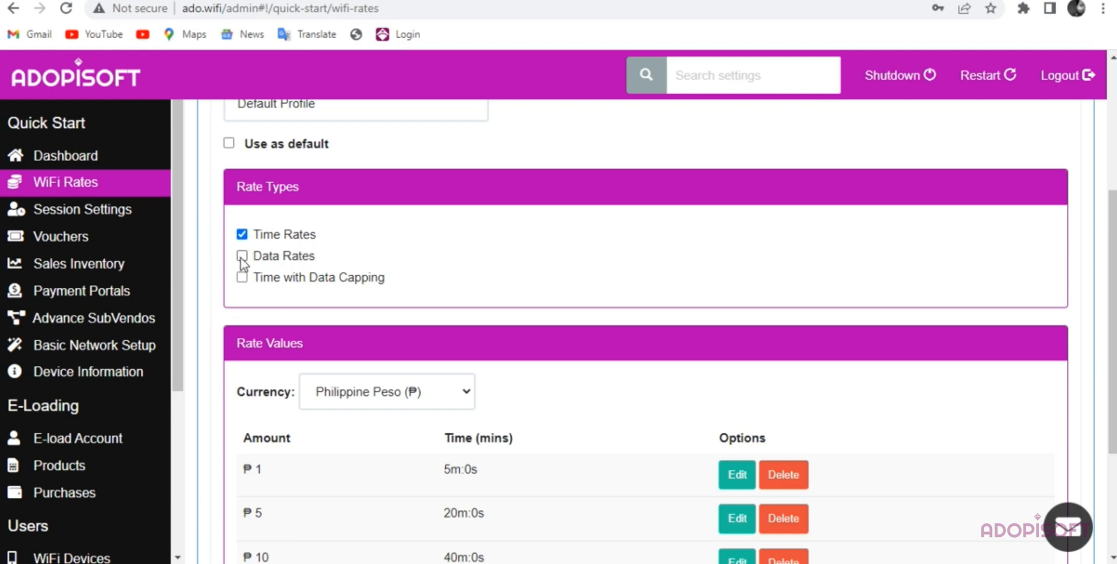
Scroll through the rate type options to the Default Profile's 5, 20 and 40 minute time rates
scroll(down, 3)
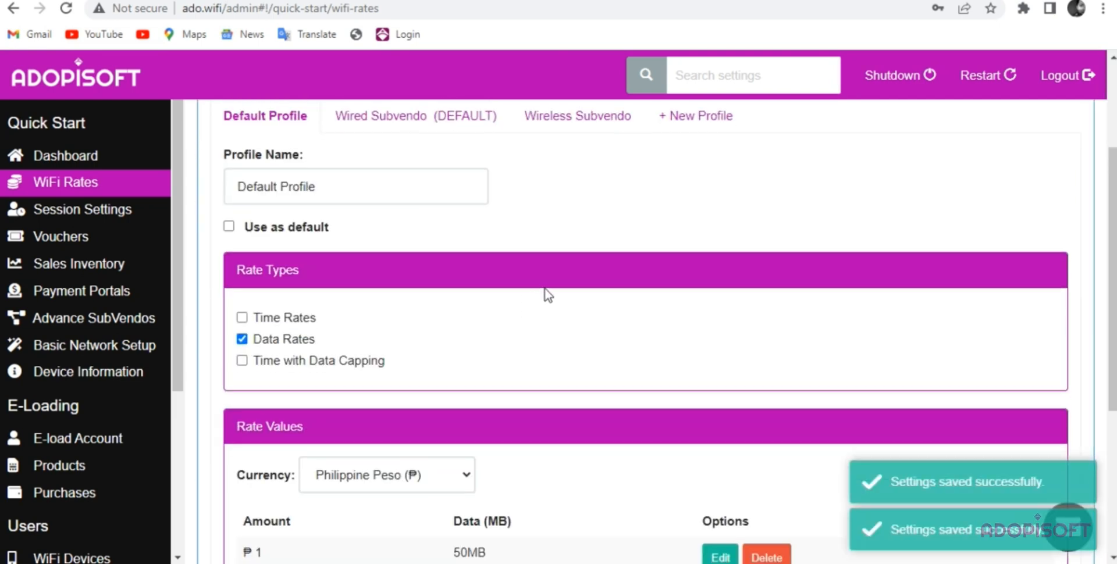
scroll(down, 3)
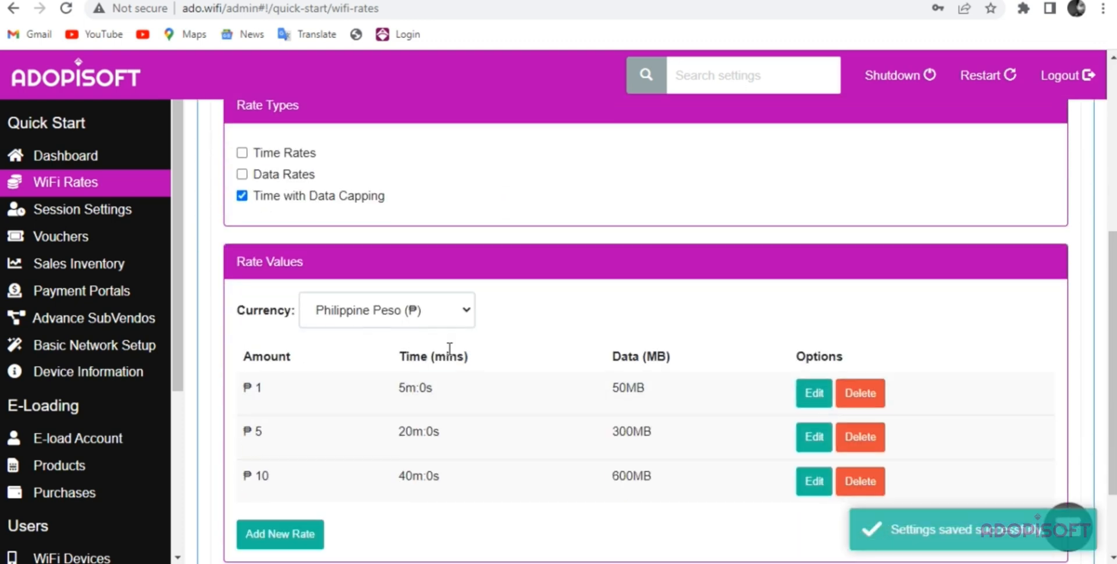
scroll(down, 3)
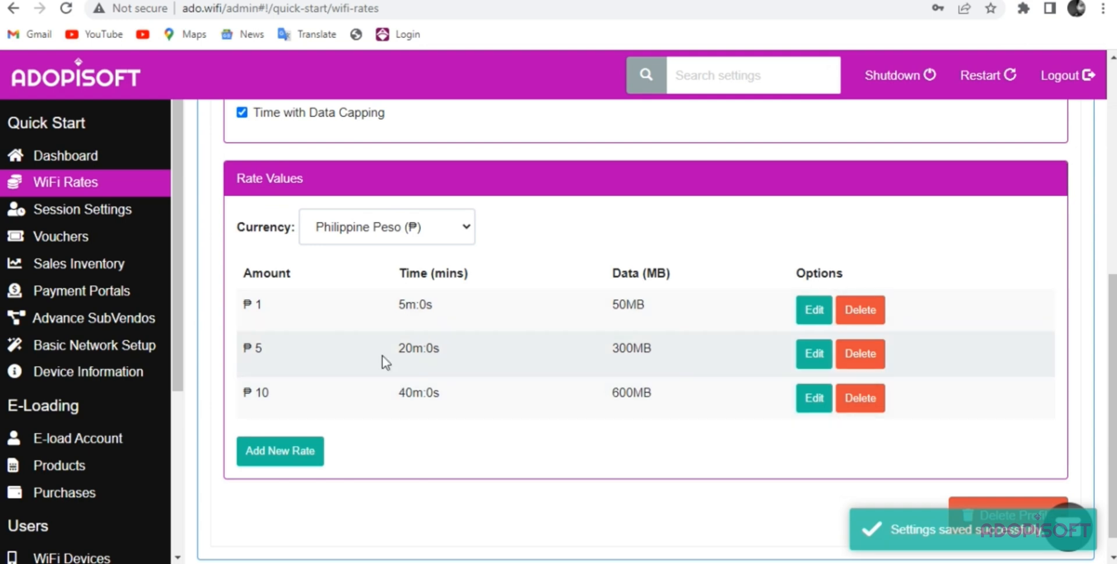
mouse_move(520, 378)
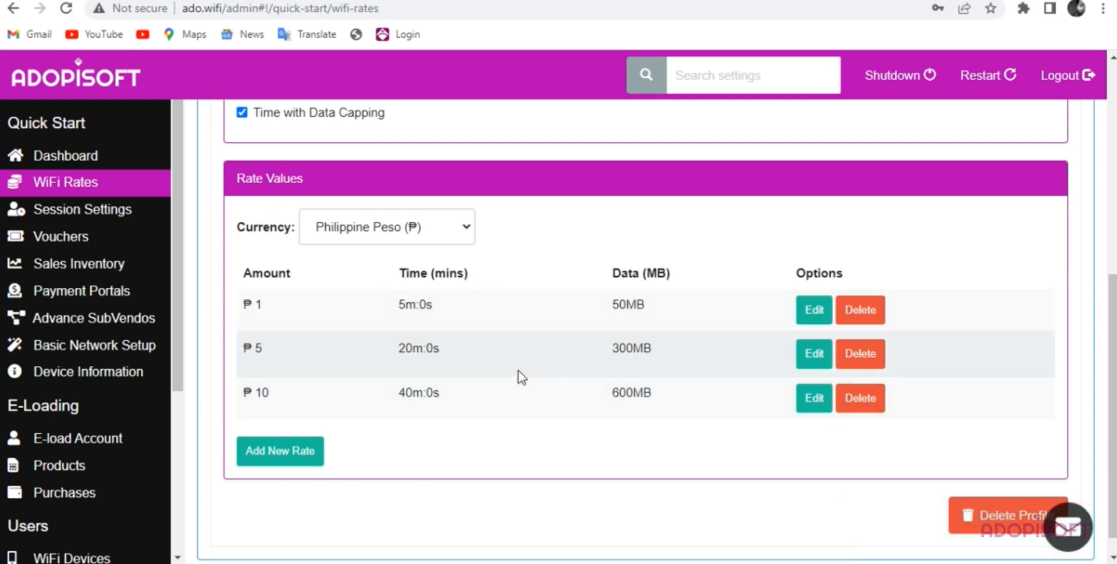
mouse_move(660, 348)
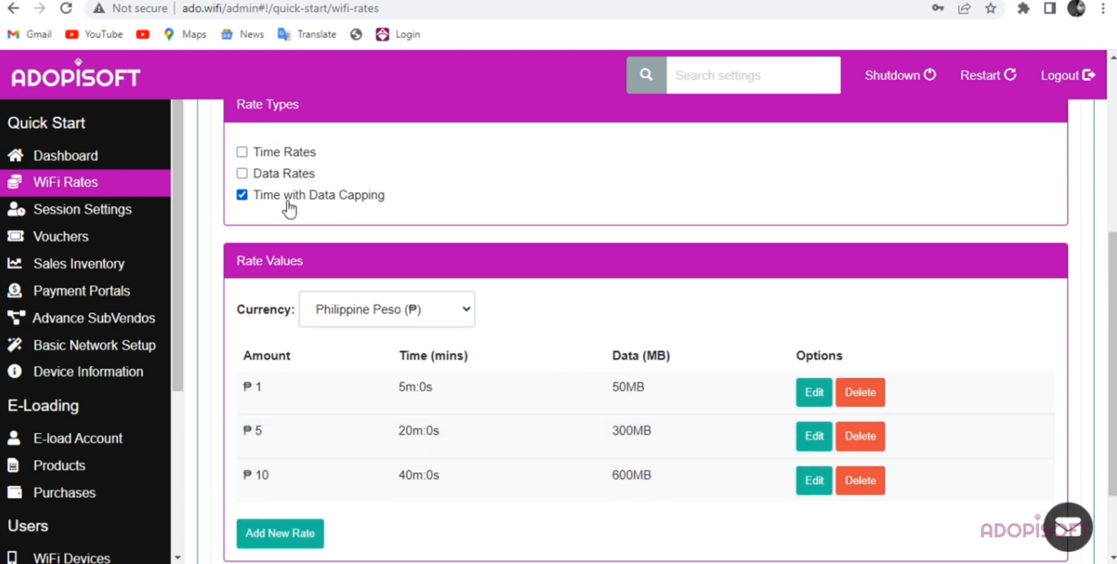
mouse_move(435, 363)
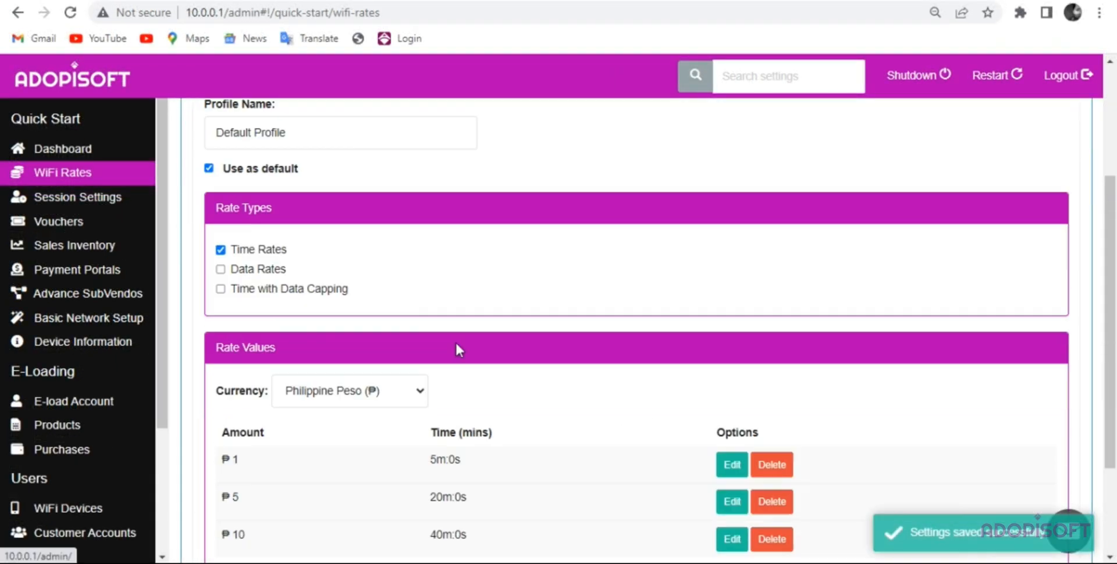
Review the Wired Subvendo profile's settings before leaving for the captive portal
click(403, 110)
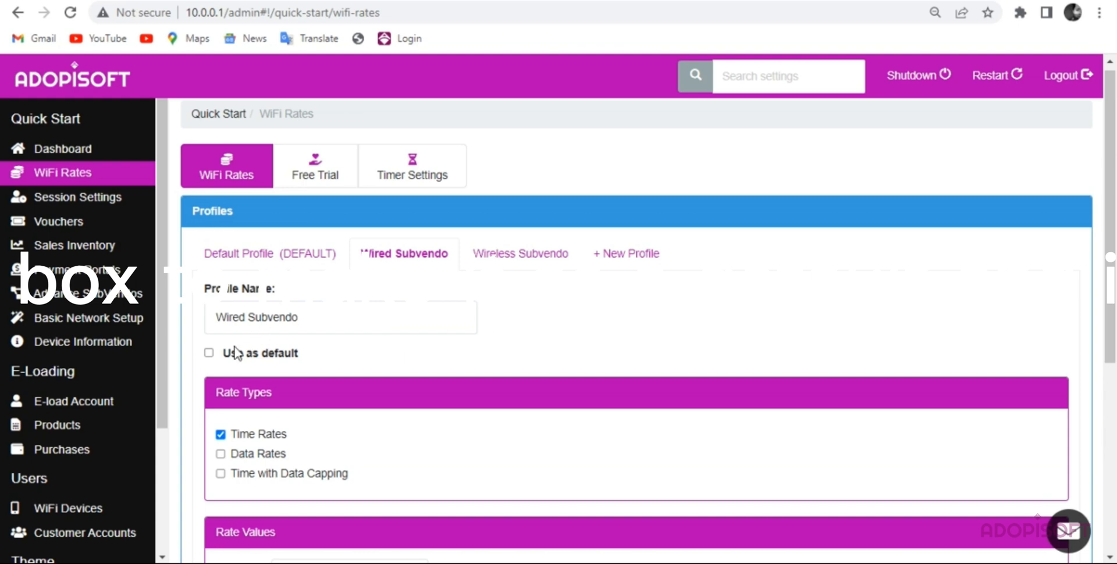
scroll(down, 3)
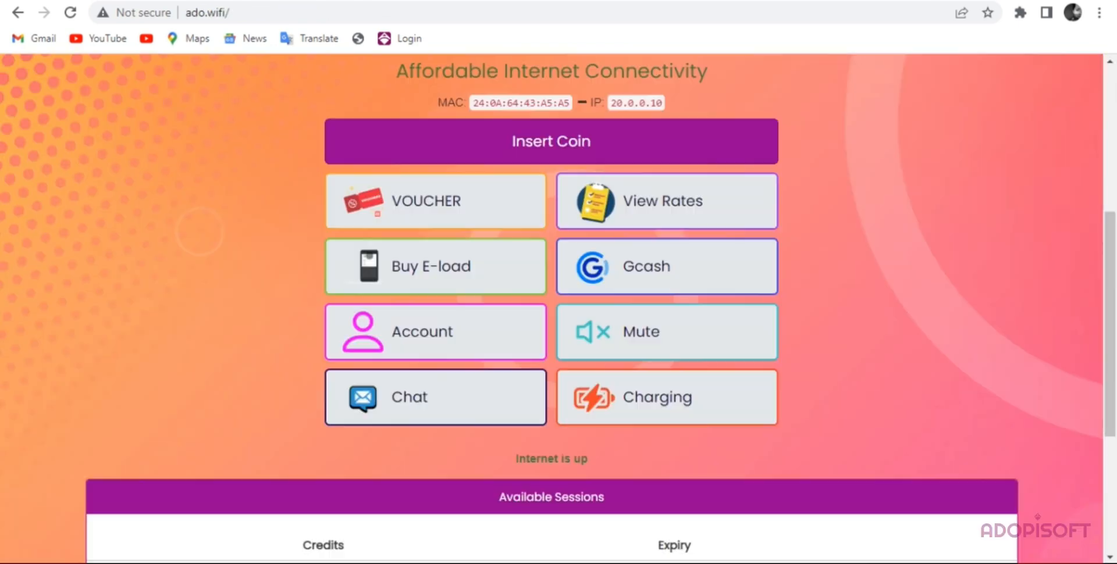
Show the portal rates for Wireless Subvendo: ₱1 for 30 minutes, ₱5 for 1 hour, ₱10 for 3 hours
click(666, 200)
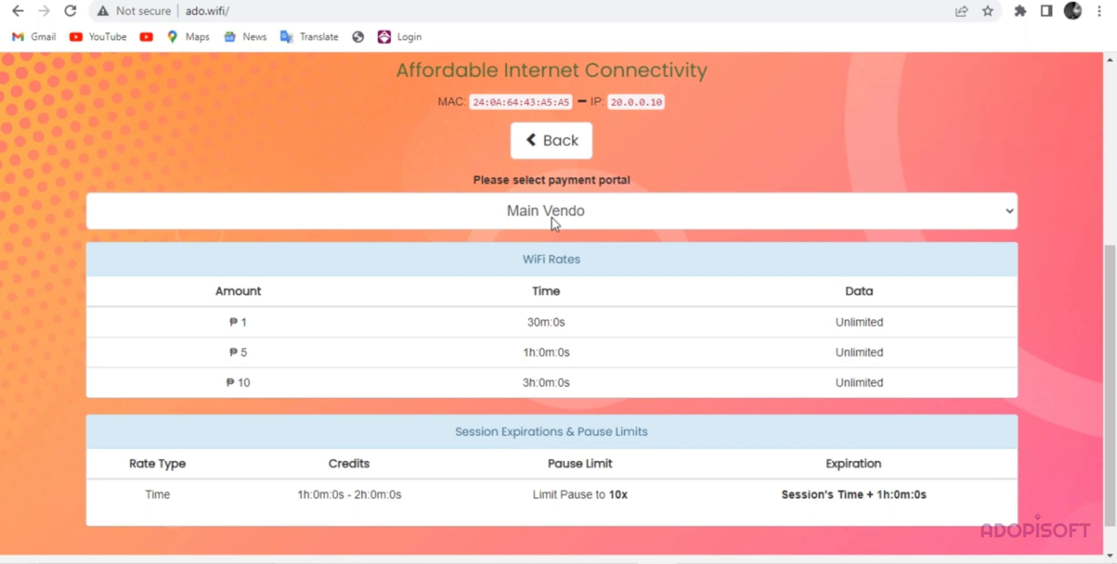
click(545, 211)
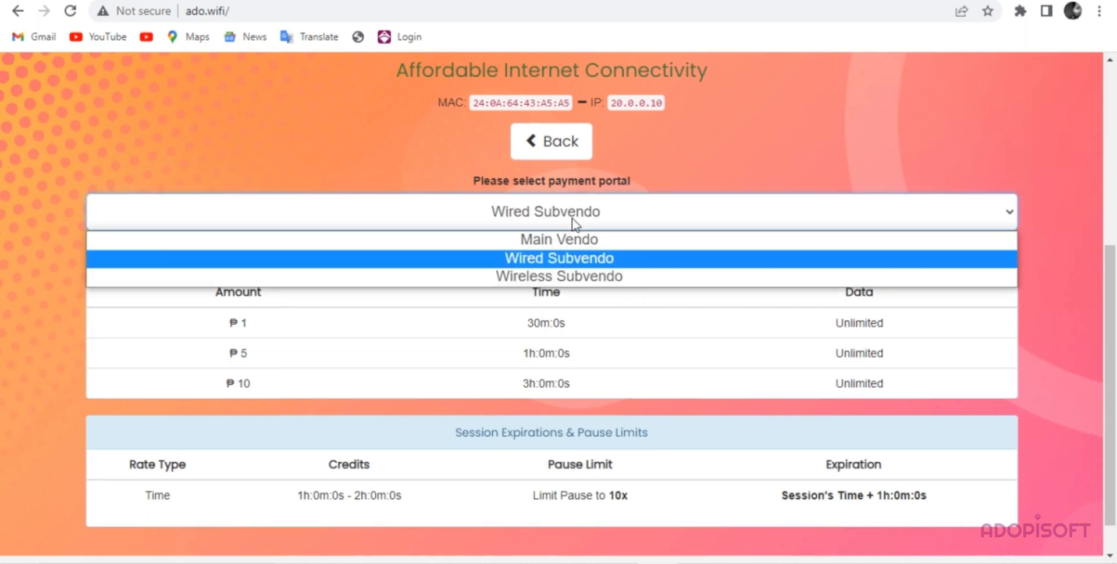
click(559, 239)
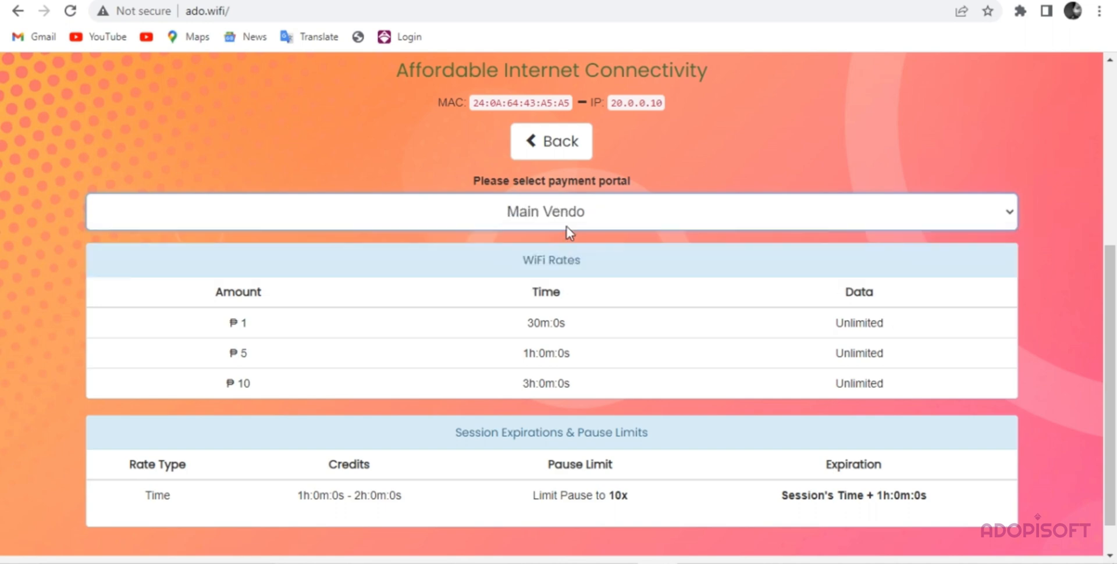
click(545, 211)
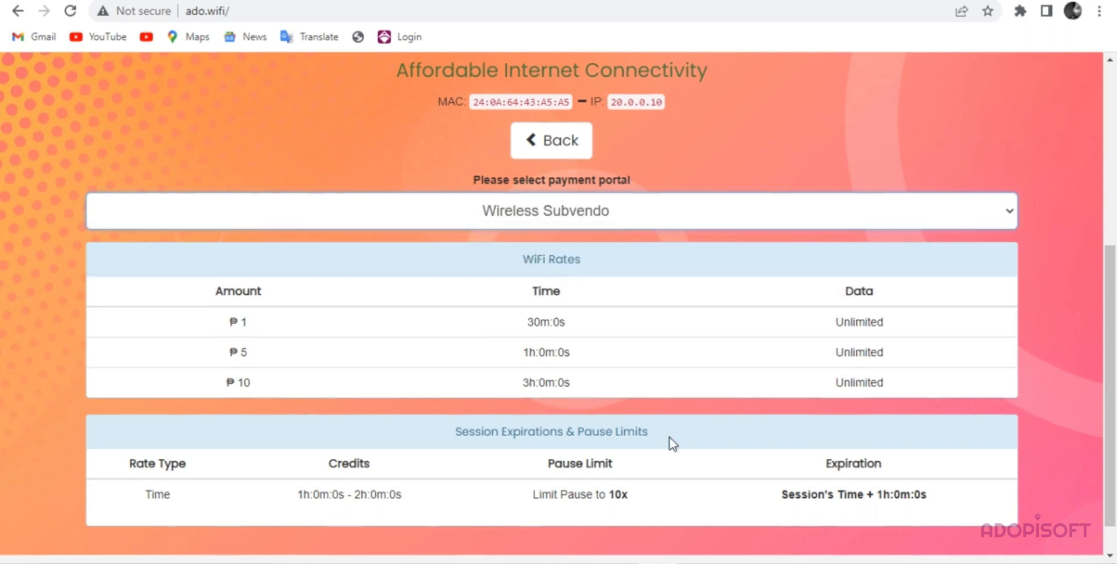